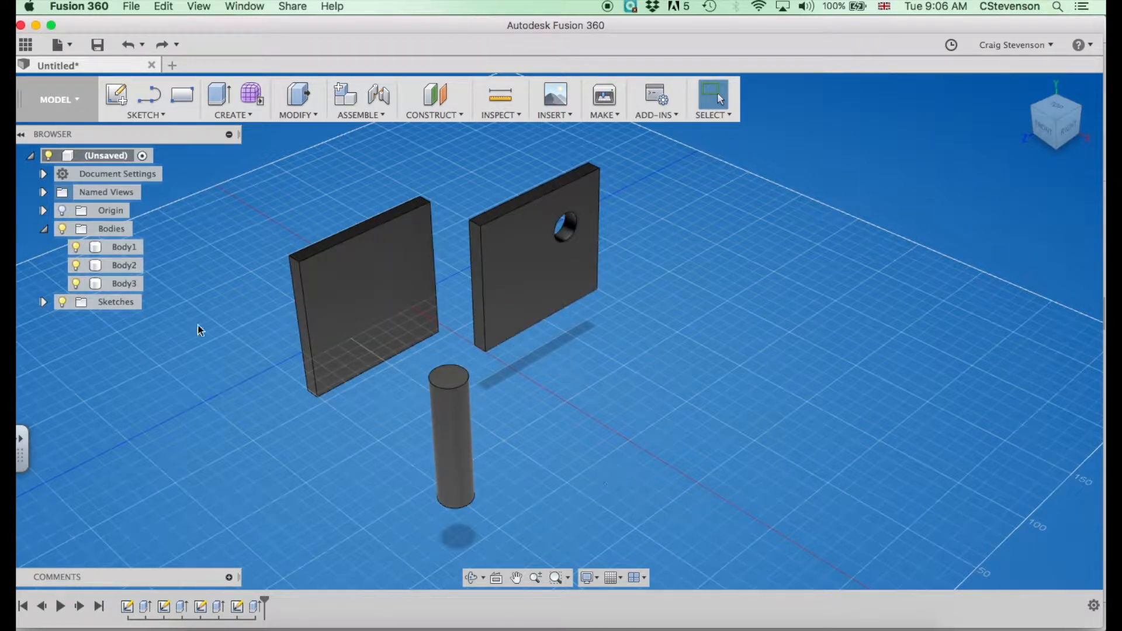
Try rotating the plain plate about its vertical axis with Move, then cancel
{"action": "right_click", "coordinate": [124, 247]}
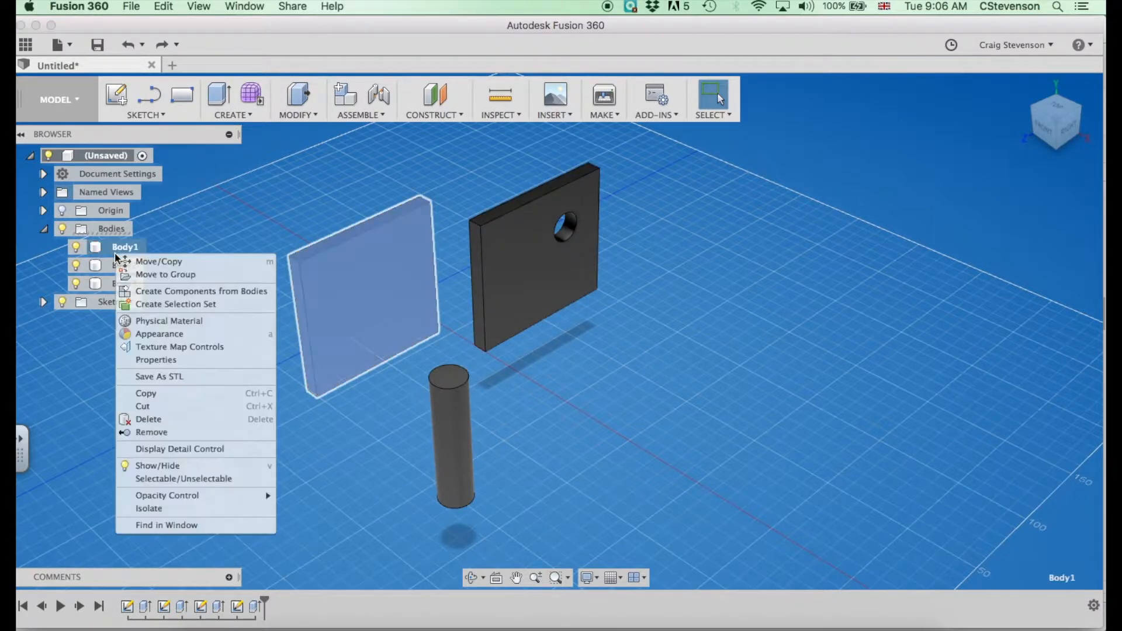
{"action": "left_click", "coordinate": [158, 261]}
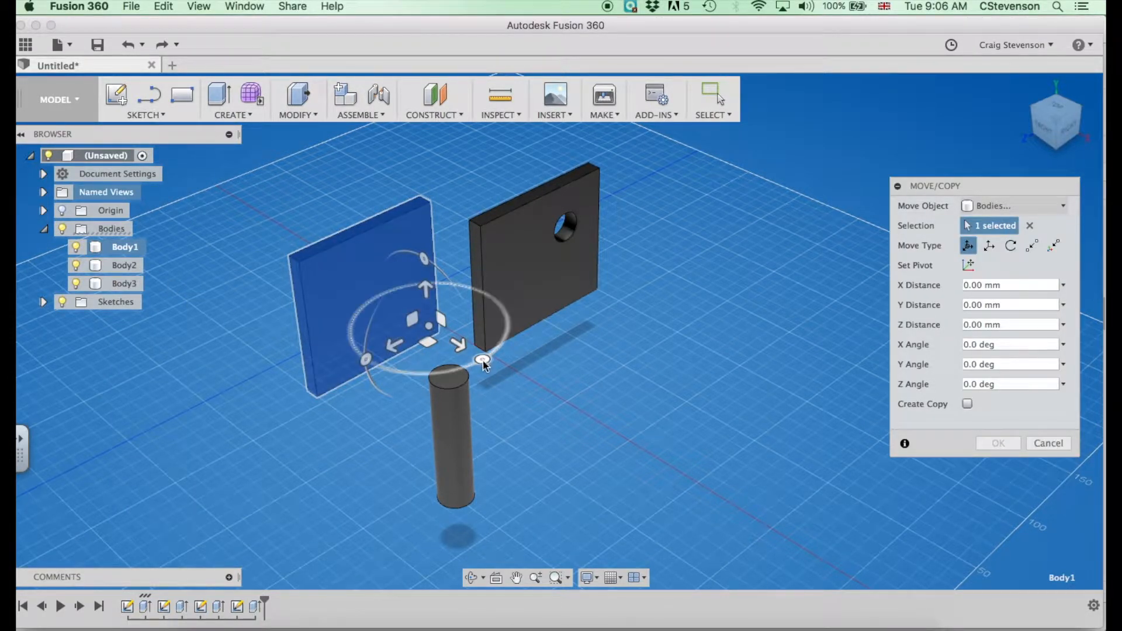
{"action": "left_click_drag", "start_coordinate": [483, 360], "coordinate": [495, 350]}
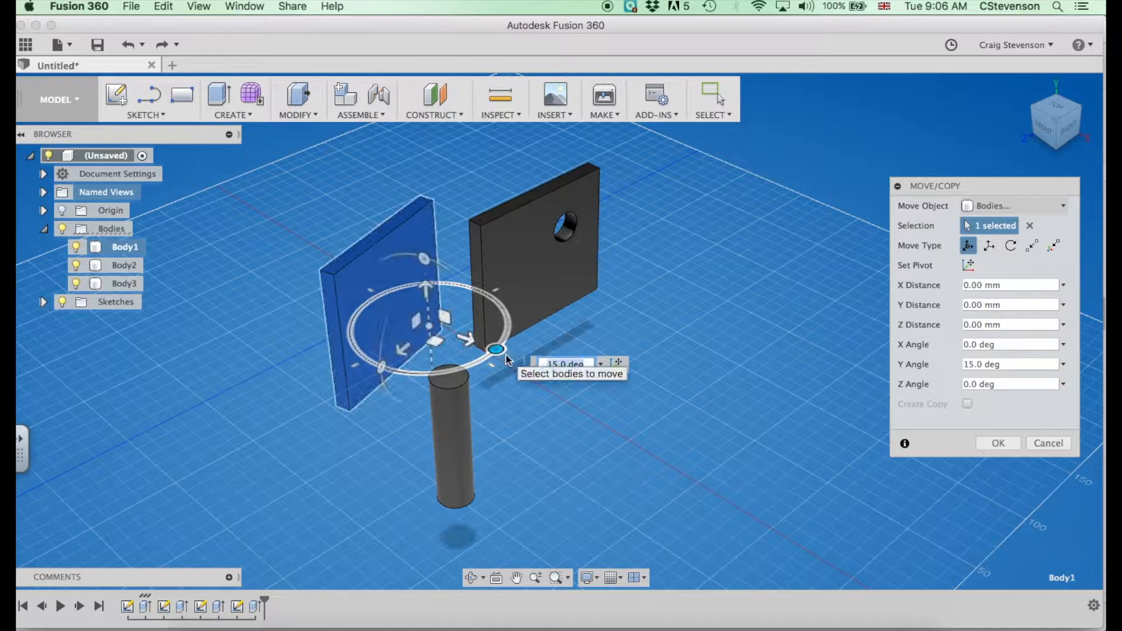
{"action": "left_click", "coordinate": [1048, 442]}
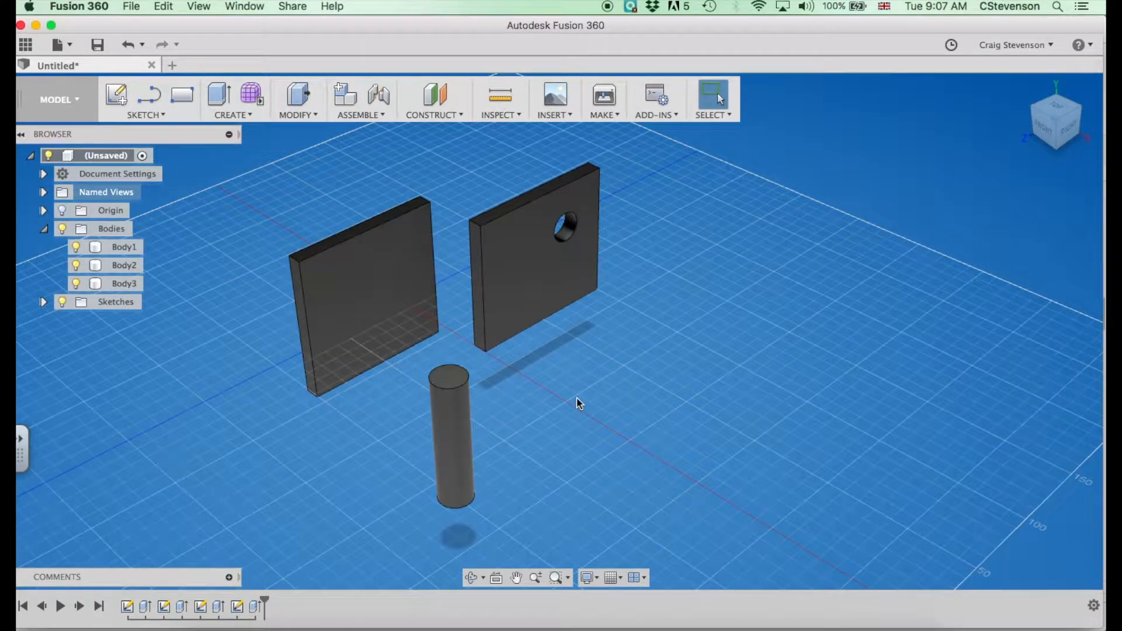
{"action": "mouse_move", "coordinate": [555, 401]}
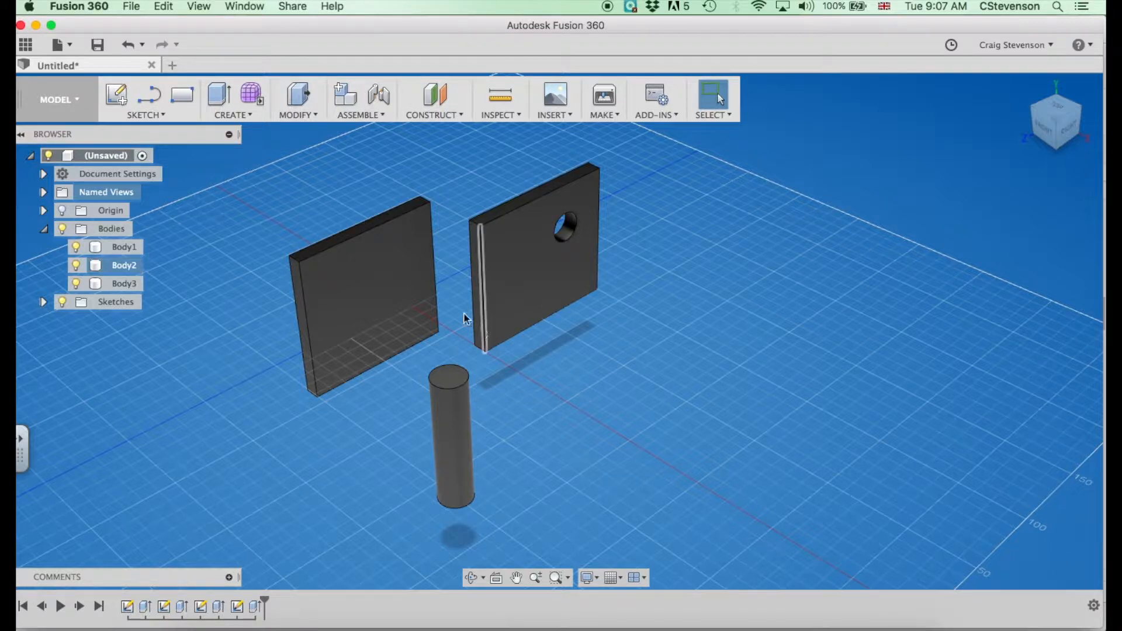
Align the holed plate's vertical edge and front face with the plain plate's top edge
{"action": "left_click", "coordinate": [365, 294]}
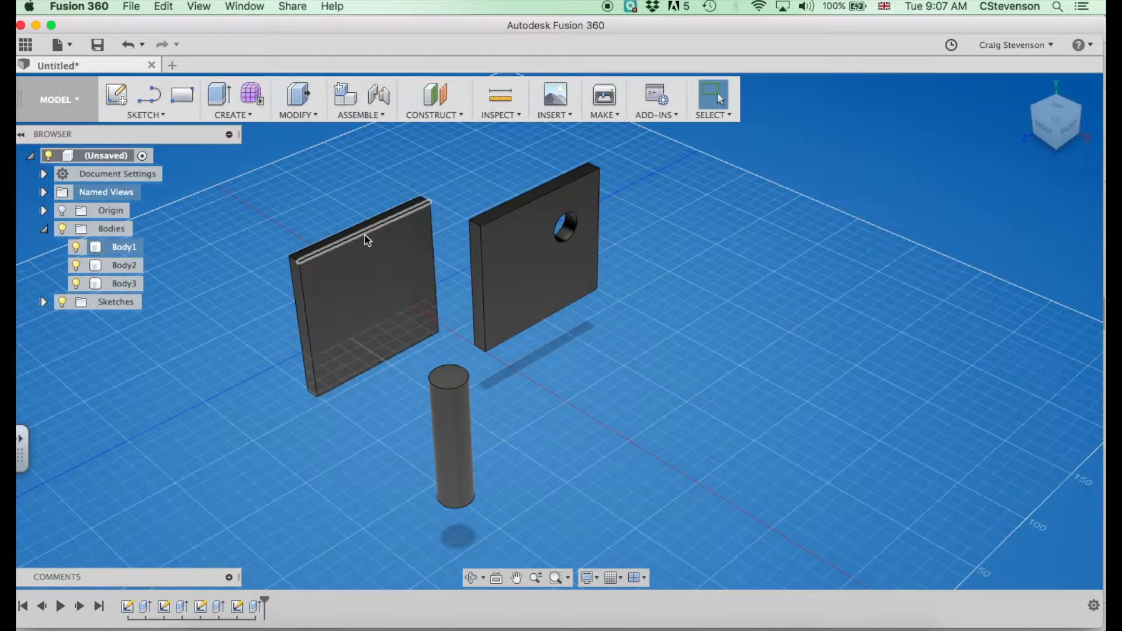
{"action": "left_click", "coordinate": [358, 308]}
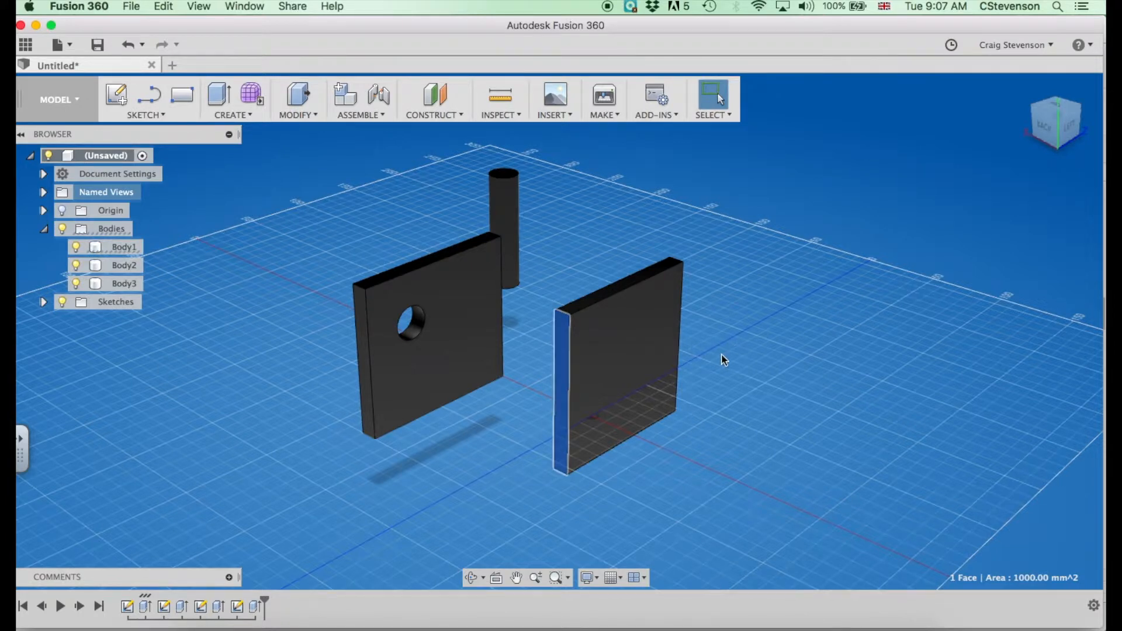
{"action": "left_click_drag", "start_coordinate": [723, 360], "coordinate": [626, 283]}
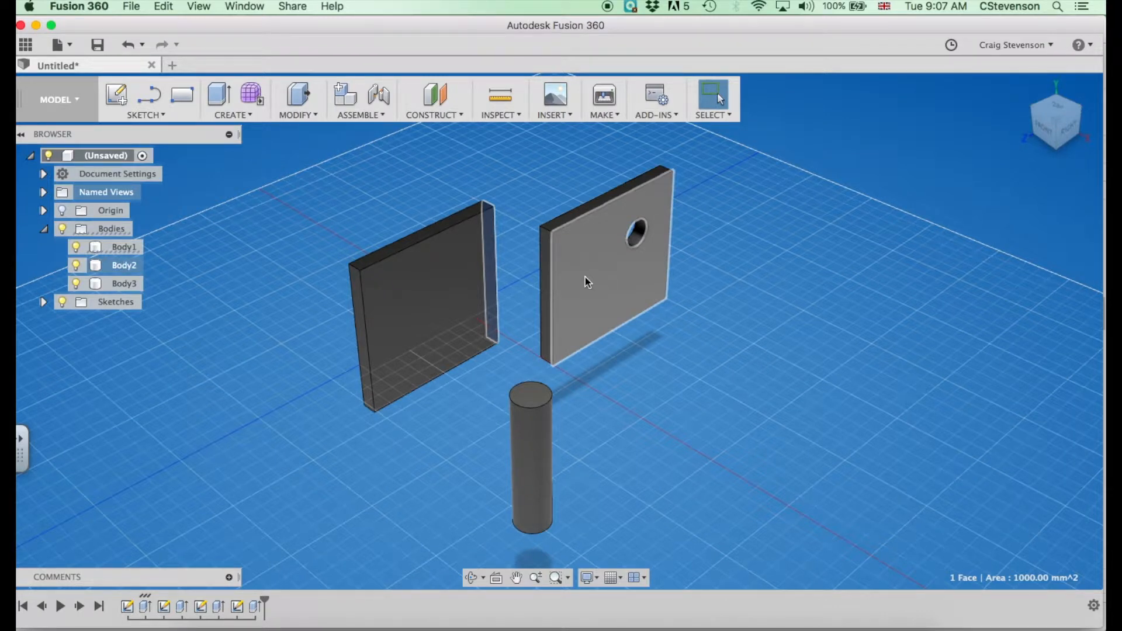
{"action": "left_click", "coordinate": [587, 281]}
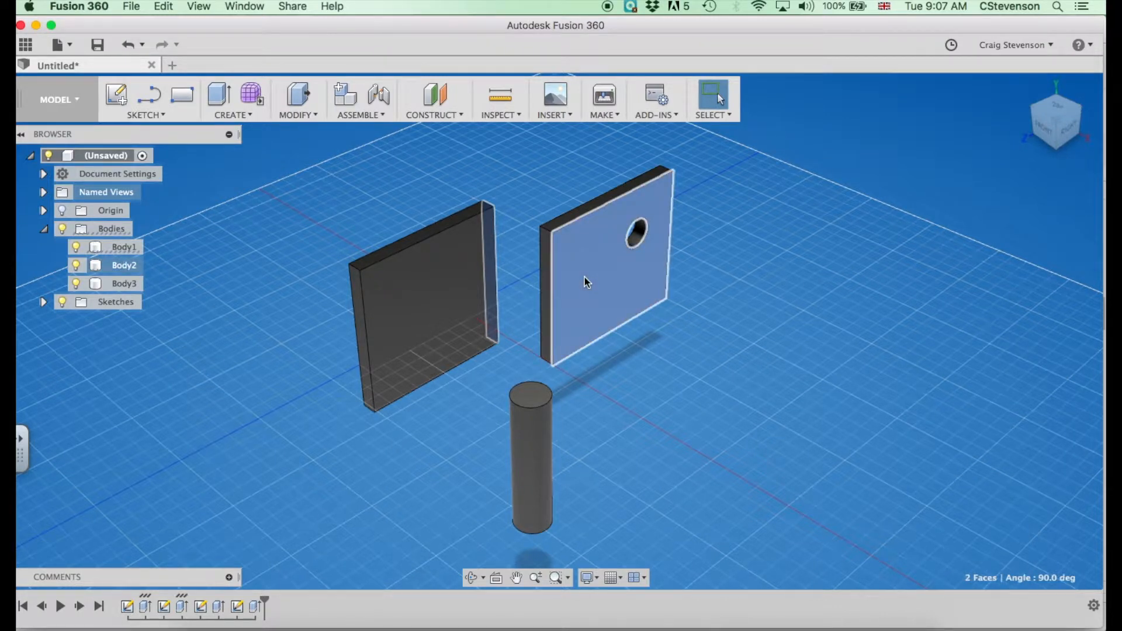
{"action": "right_click", "coordinate": [585, 281]}
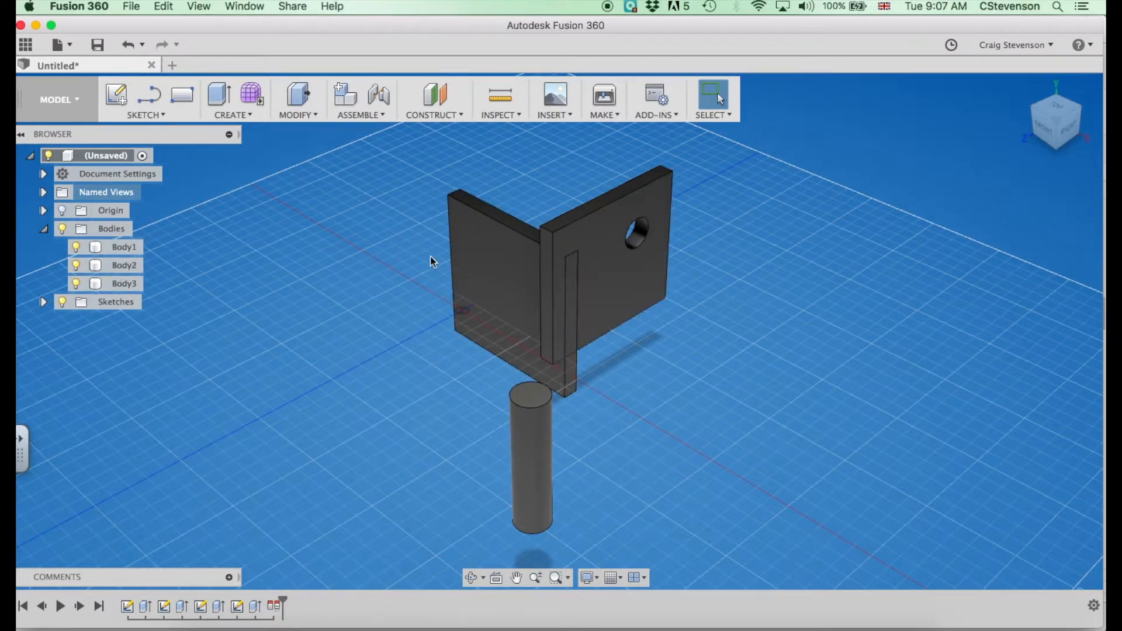
Align the plain plate's vertical edge to the matching edge of the holed plate
{"action": "left_click", "coordinate": [542, 280]}
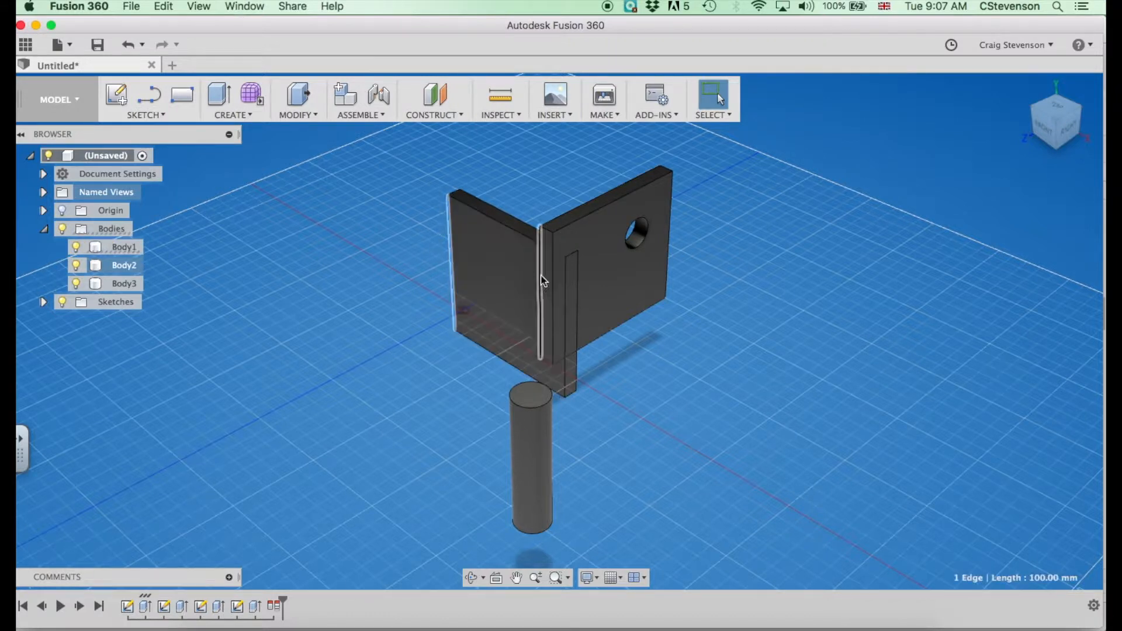
{"action": "left_click", "coordinate": [553, 272]}
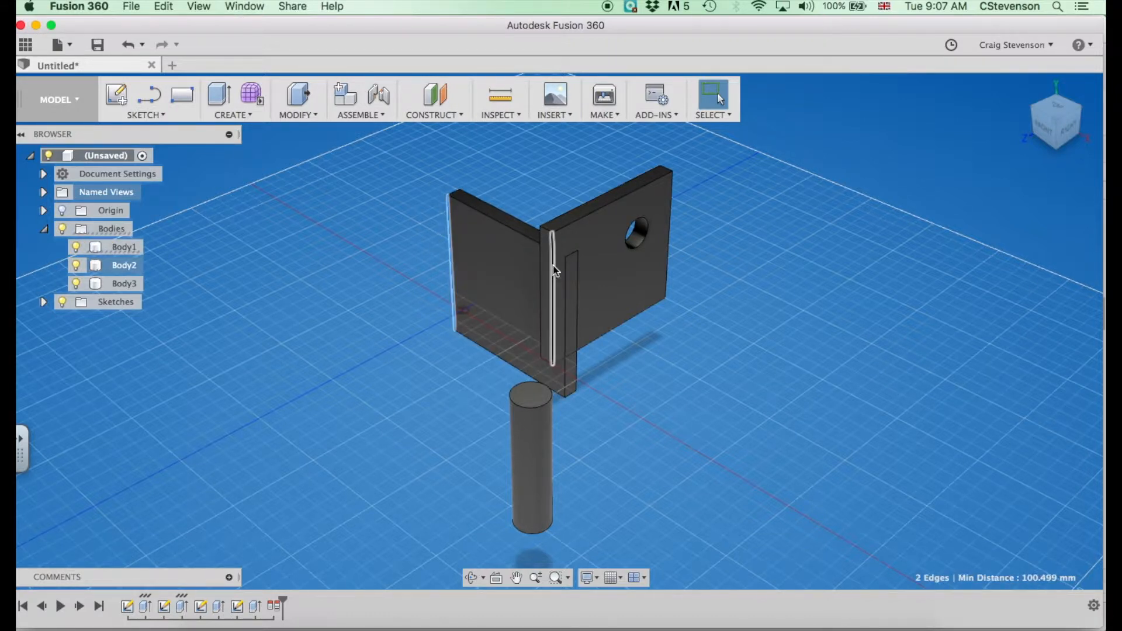
{"action": "right_click", "coordinate": [555, 270]}
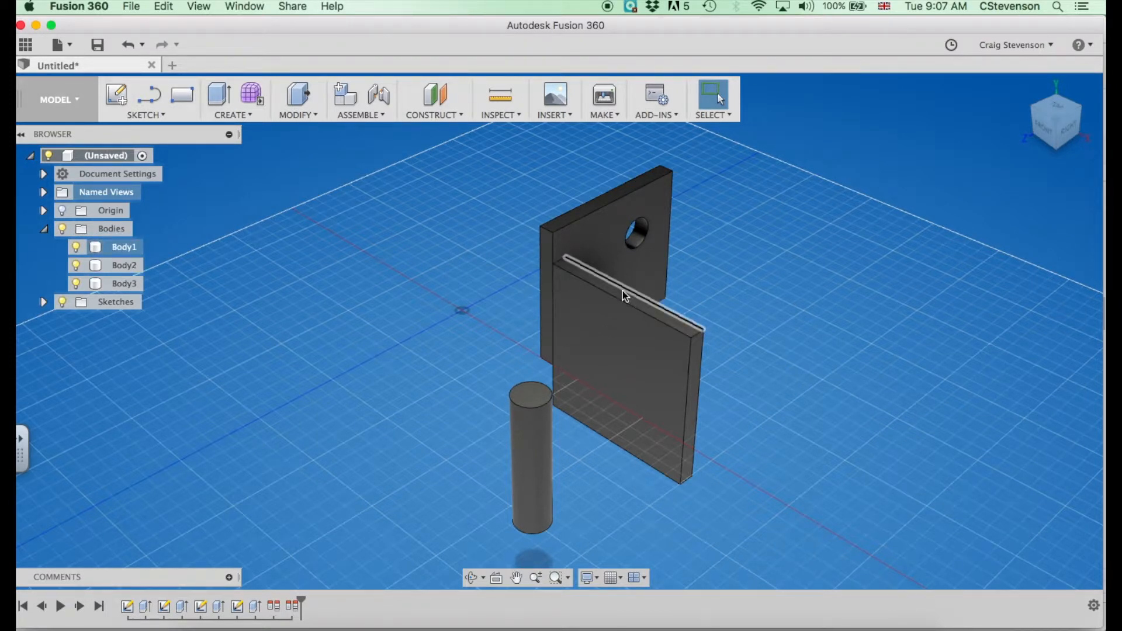
Select the plain plate's top edge for another alignment
{"action": "left_click", "coordinate": [626, 297]}
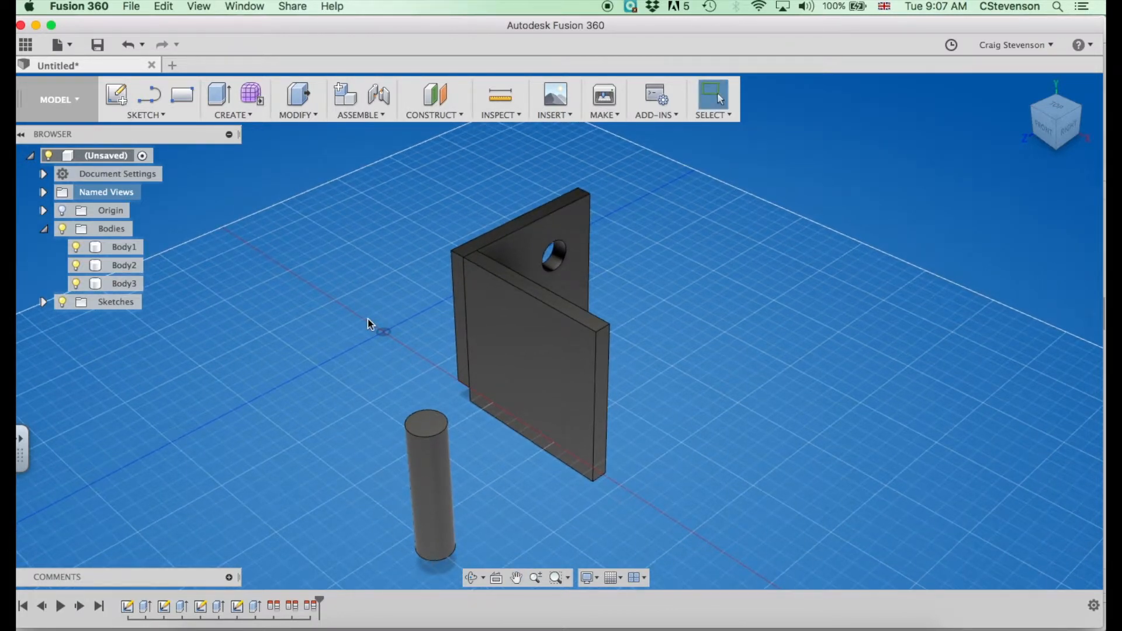
{"action": "mouse_move", "coordinate": [411, 485]}
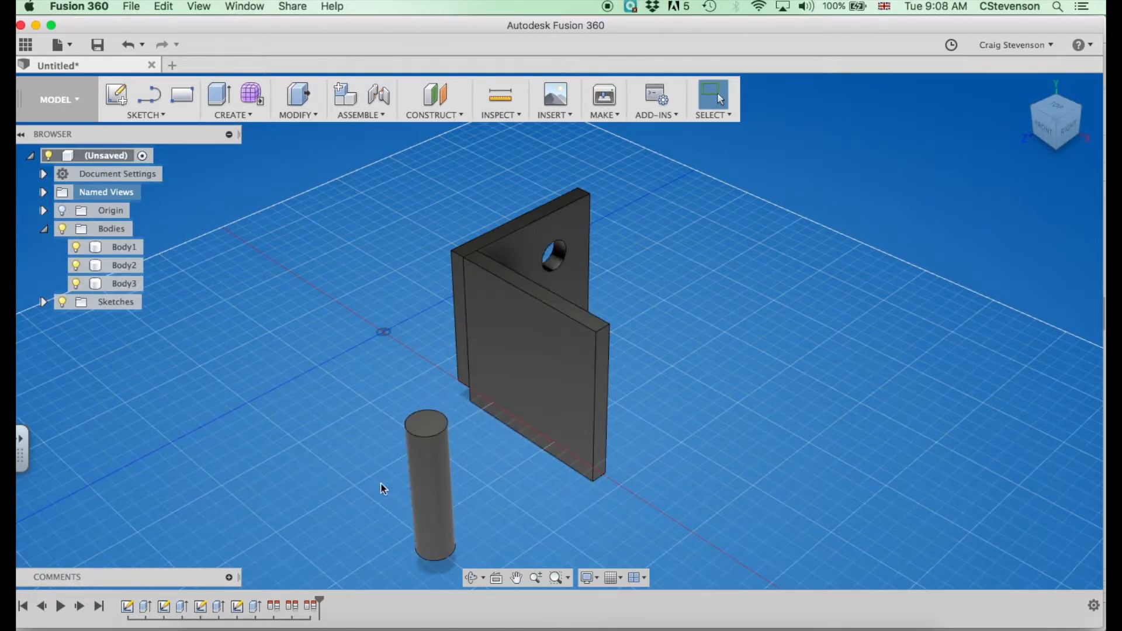
Align the pin's side face to the hole in the holed plate
{"action": "left_click", "coordinate": [430, 483]}
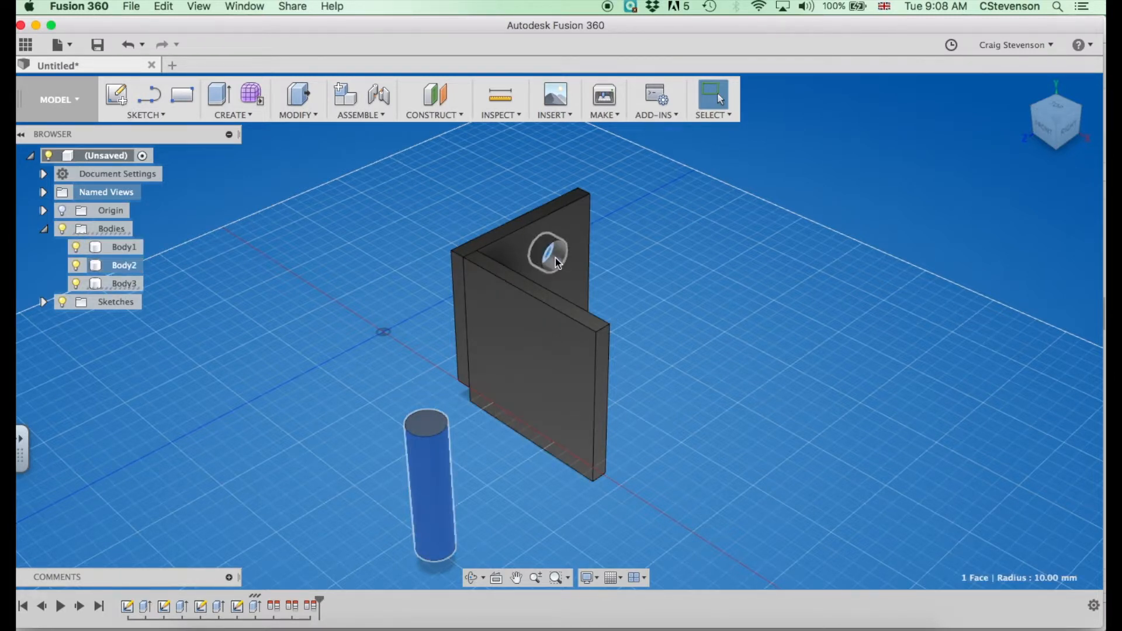
{"action": "right_click", "coordinate": [549, 255]}
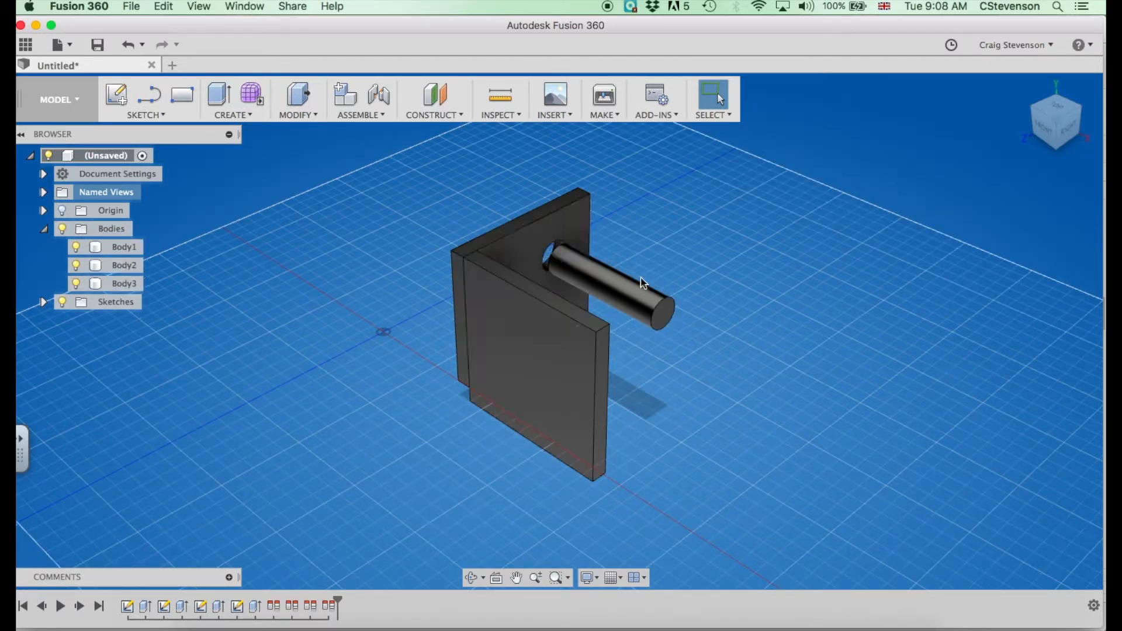
{"action": "left_click", "coordinate": [659, 319]}
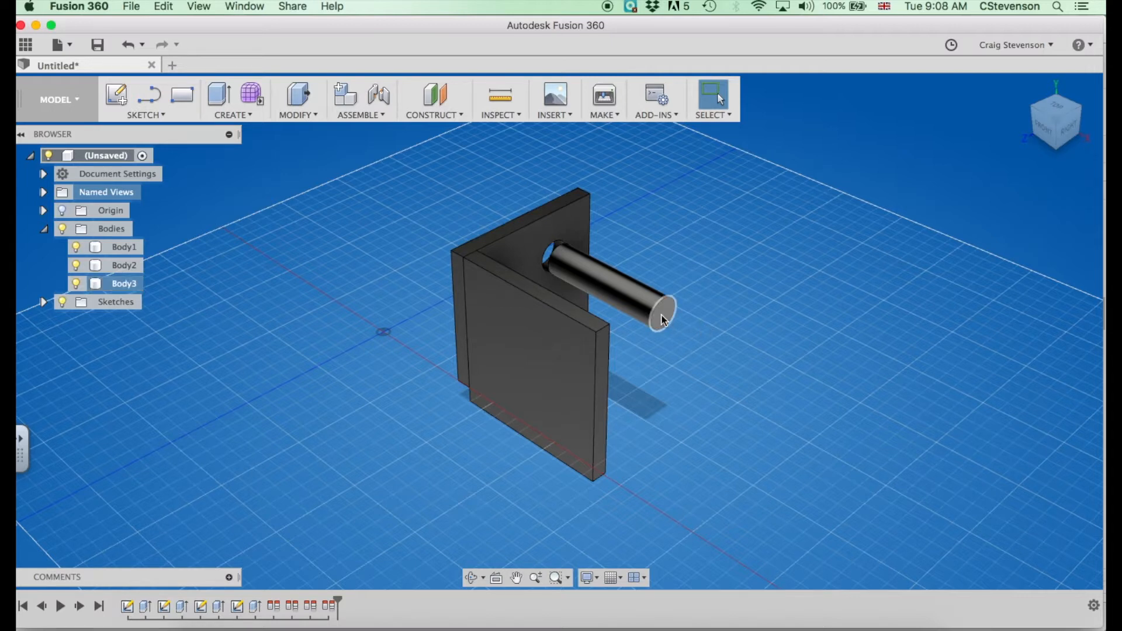
Align the pin's end face flush with the holed plate's front face
{"action": "left_click", "coordinate": [659, 315]}
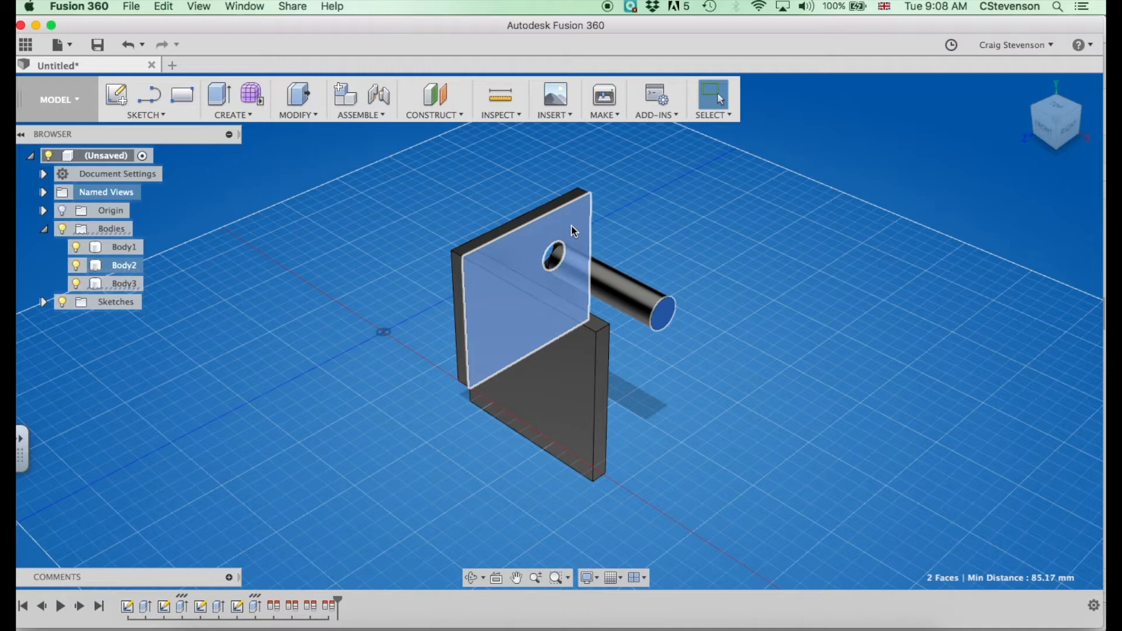
{"action": "right_click", "coordinate": [573, 231]}
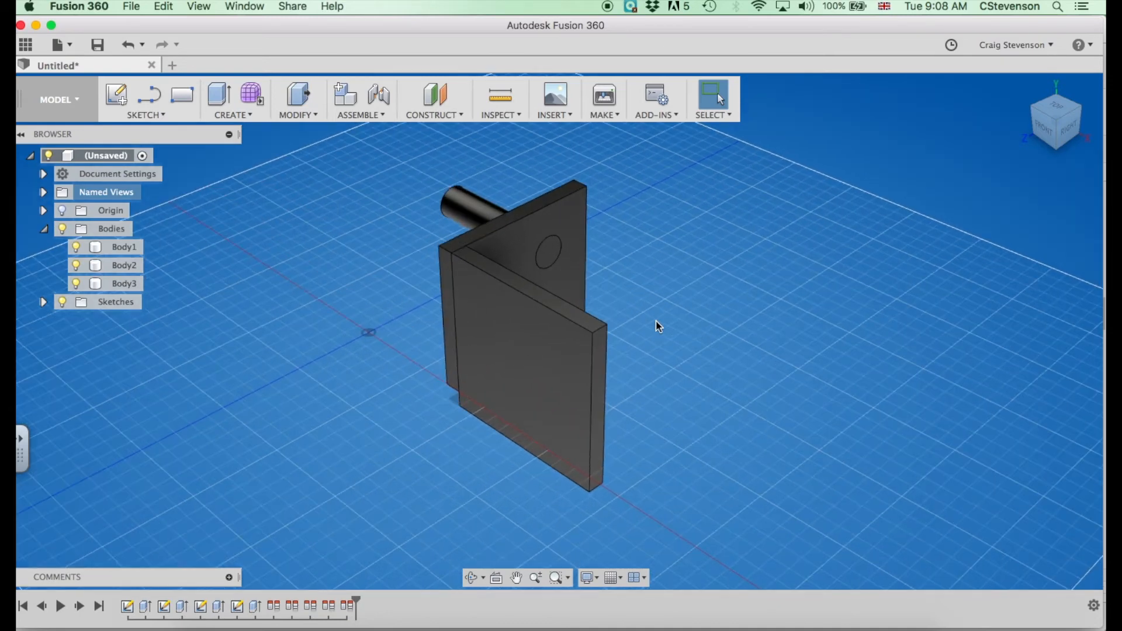
{"action": "mouse_move", "coordinate": [743, 310]}
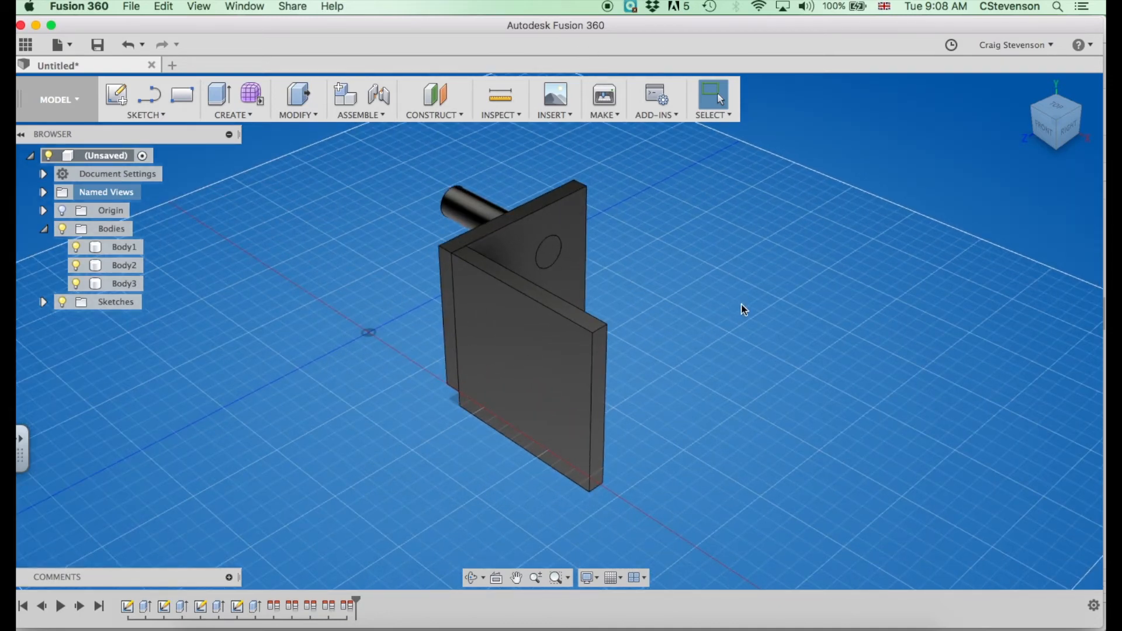